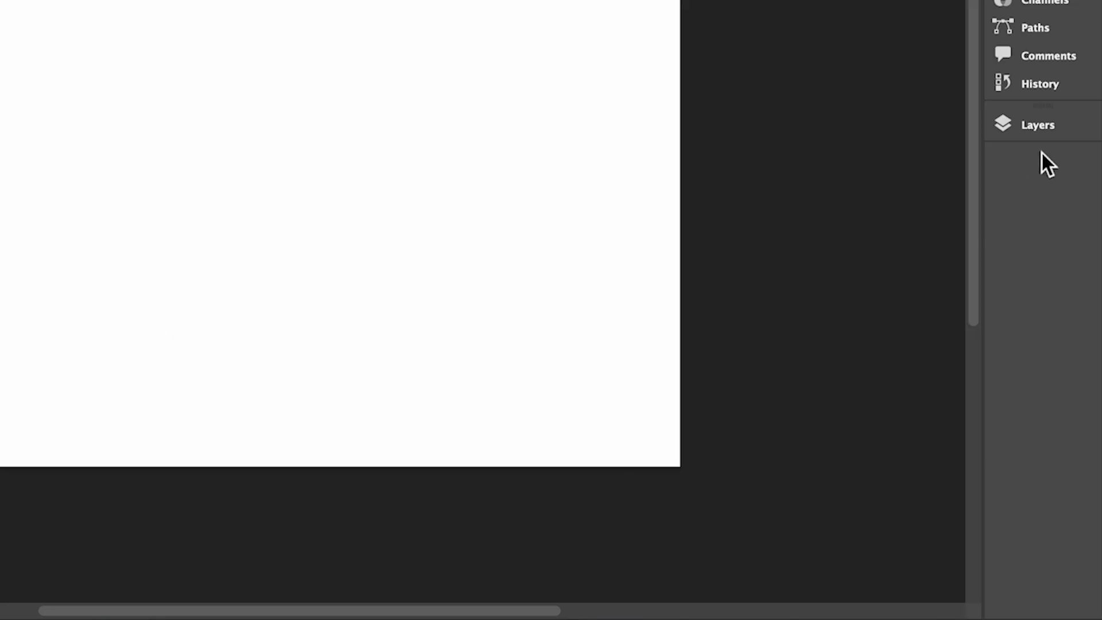
Select the Brush tool and open the size dropdown to get a 60-pixel round brush
click(1039, 124)
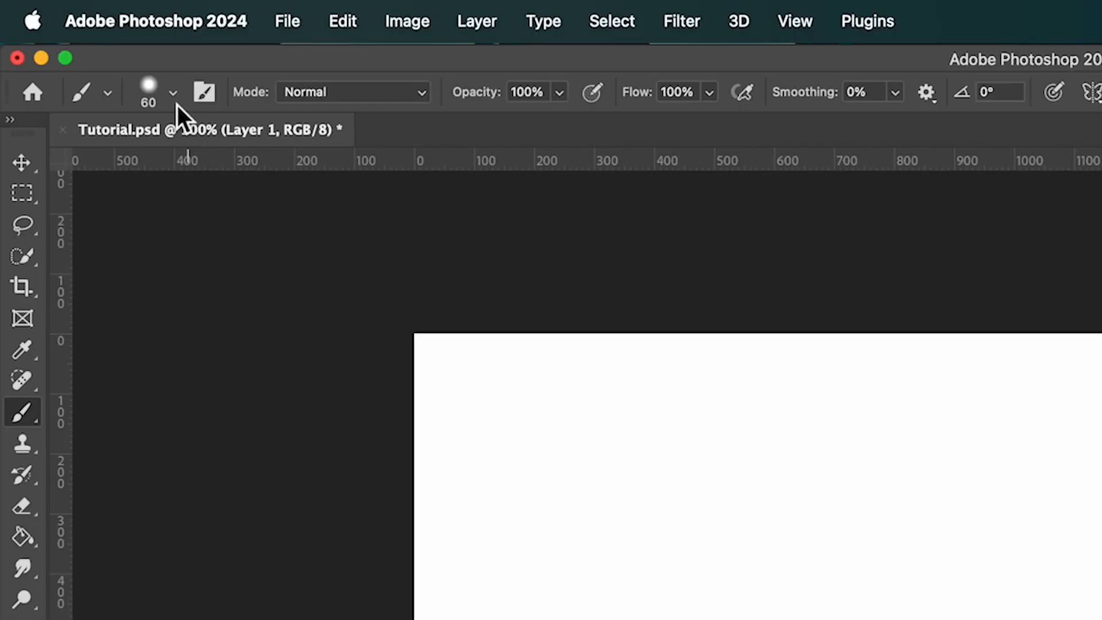
click(172, 92)
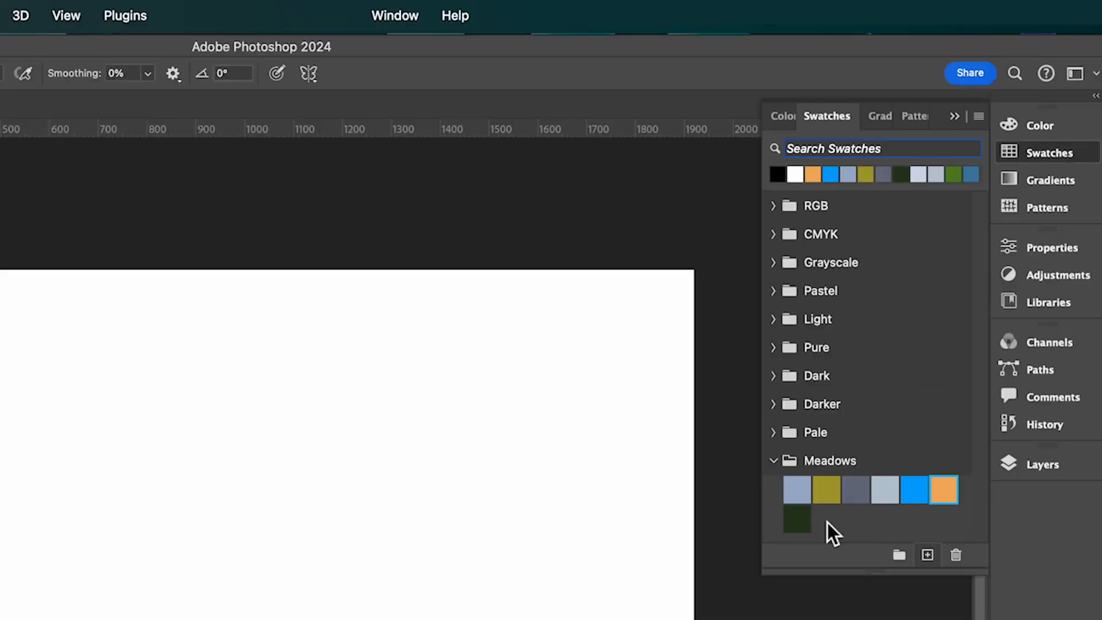
mouse_move(856, 488)
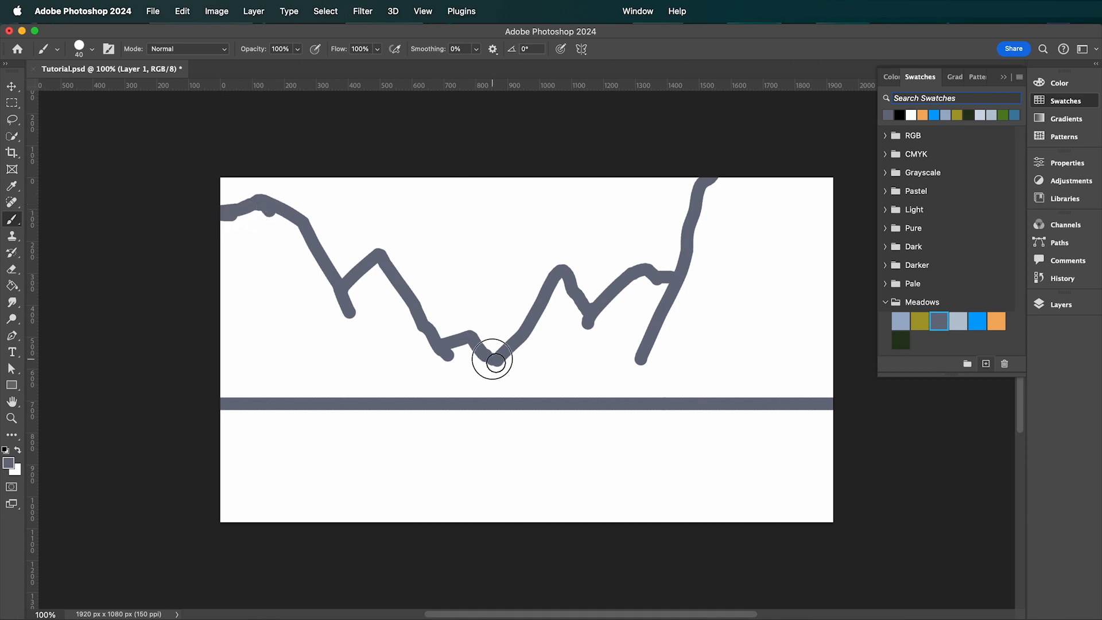
Fill the mountain area with grey using the Paint Bucket tool
click(492, 359)
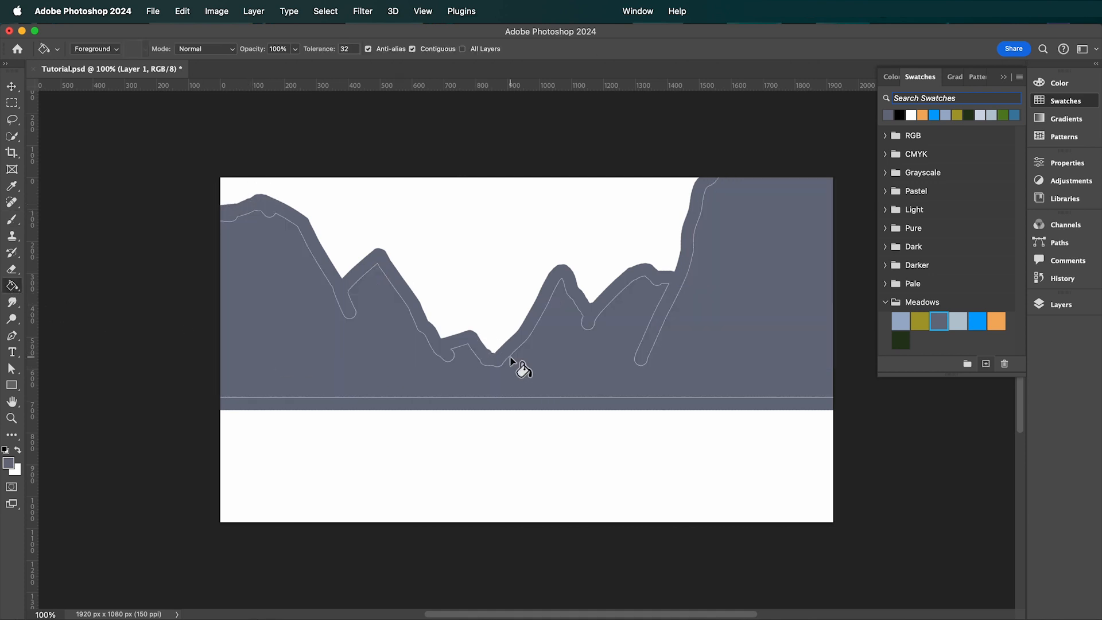
click(12, 220)
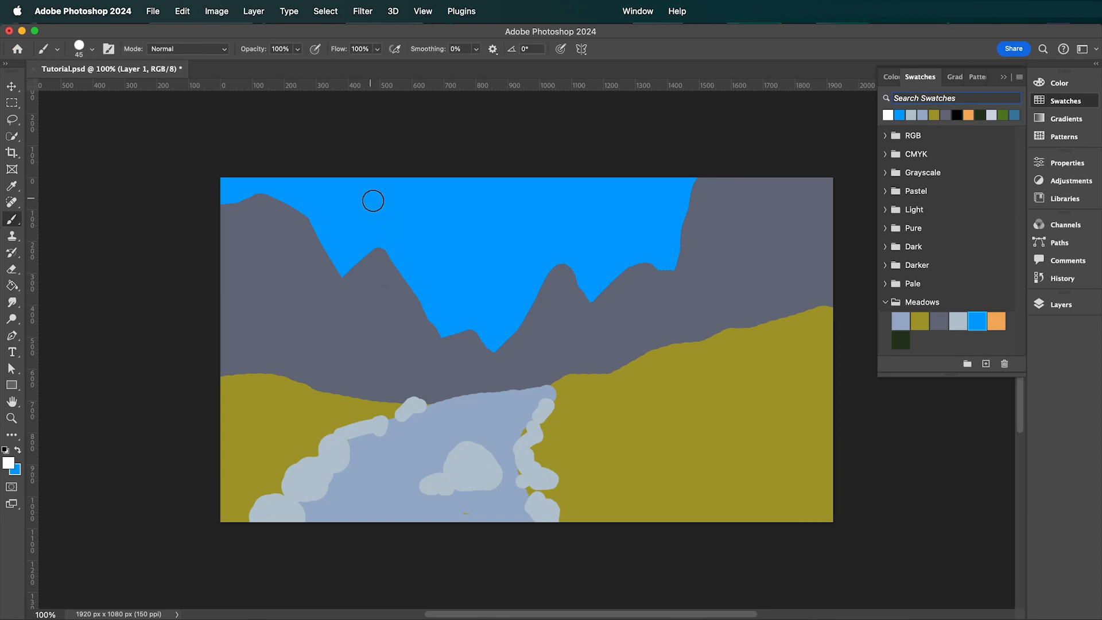
mouse_move(219, 145)
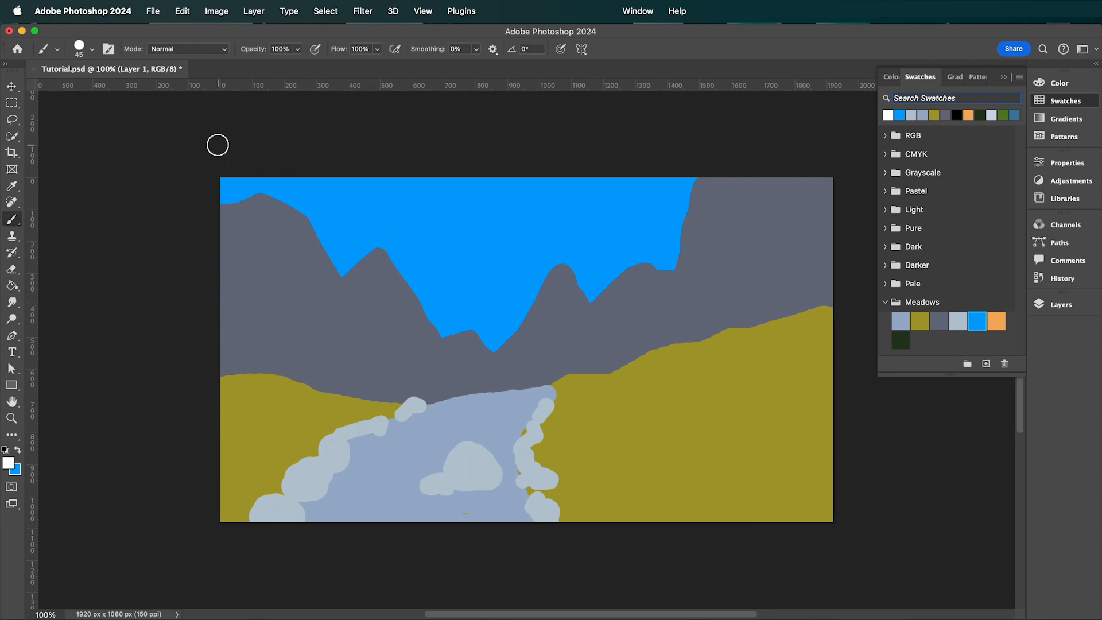
Pick the Soft Round brush and paint a soft white cloud across the sky
click(92, 48)
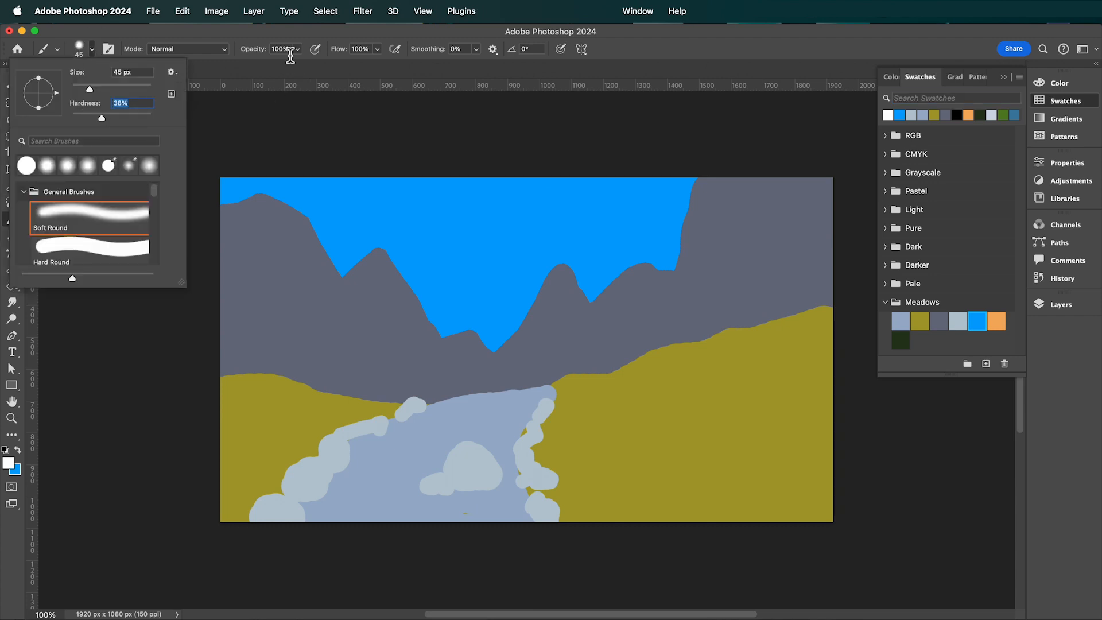
click(296, 48)
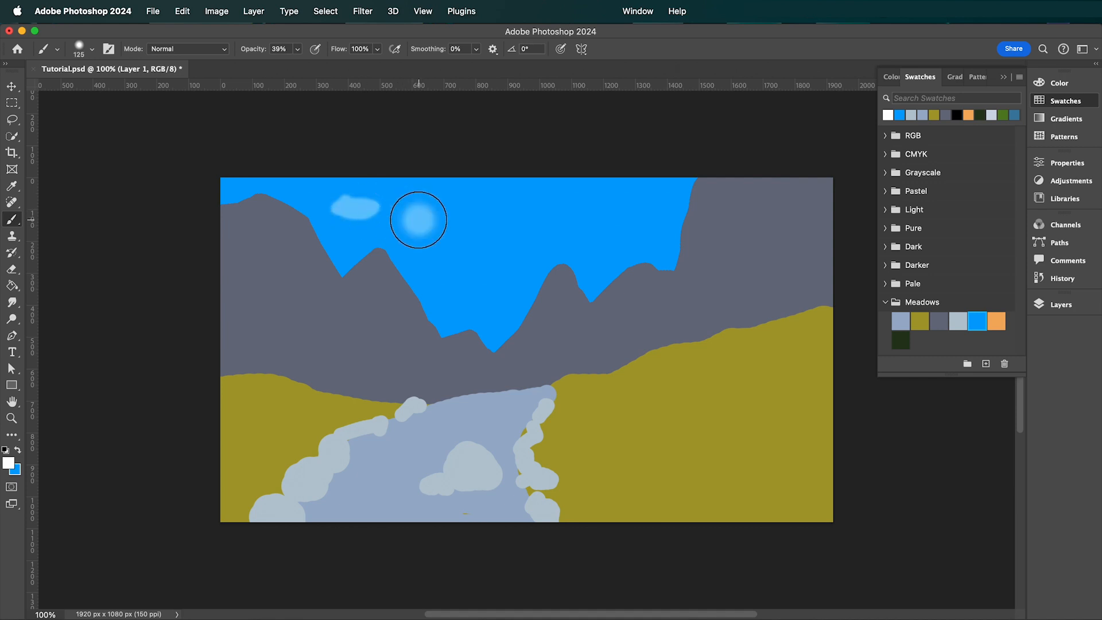
drag(419, 219, 348, 216)
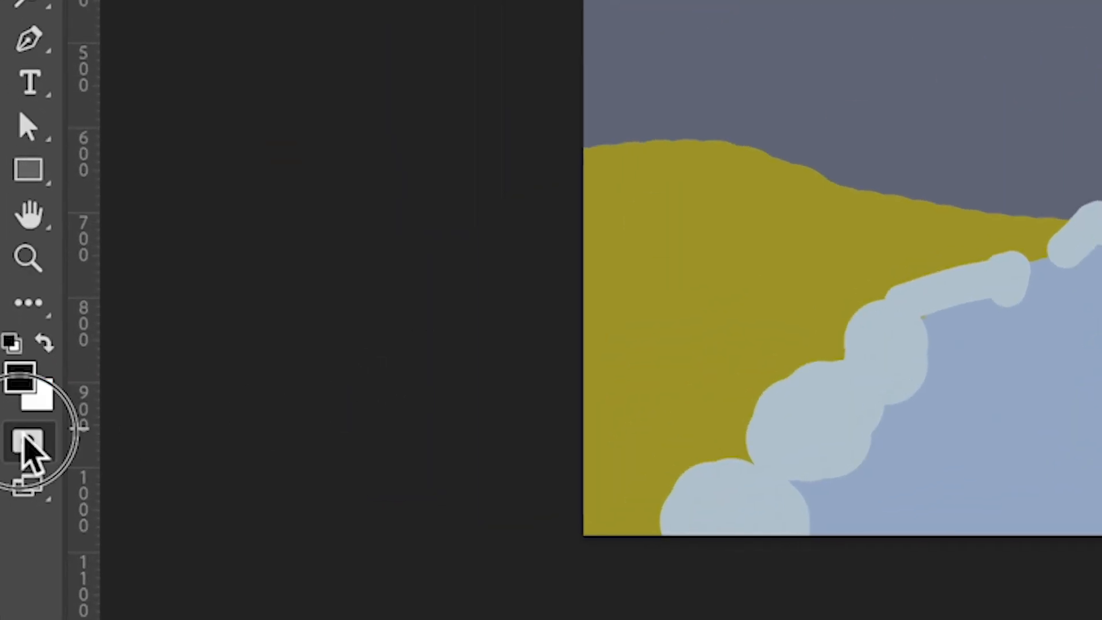
Enter Quick Mask mode, reset to default colours and fill the mask with black
key(q)
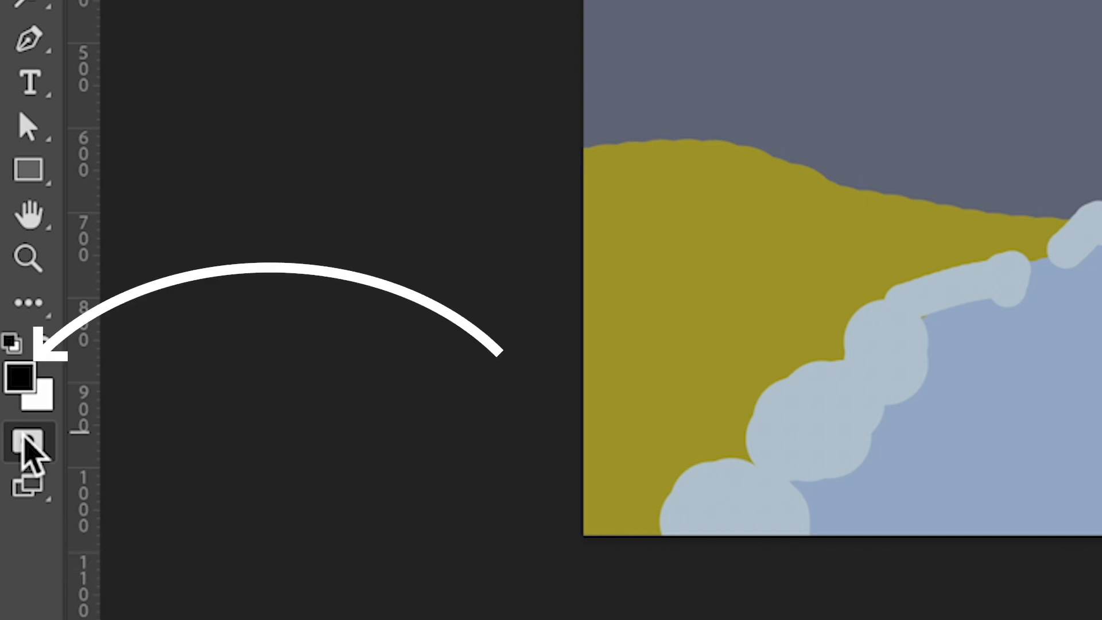
key(Alt+Delete)
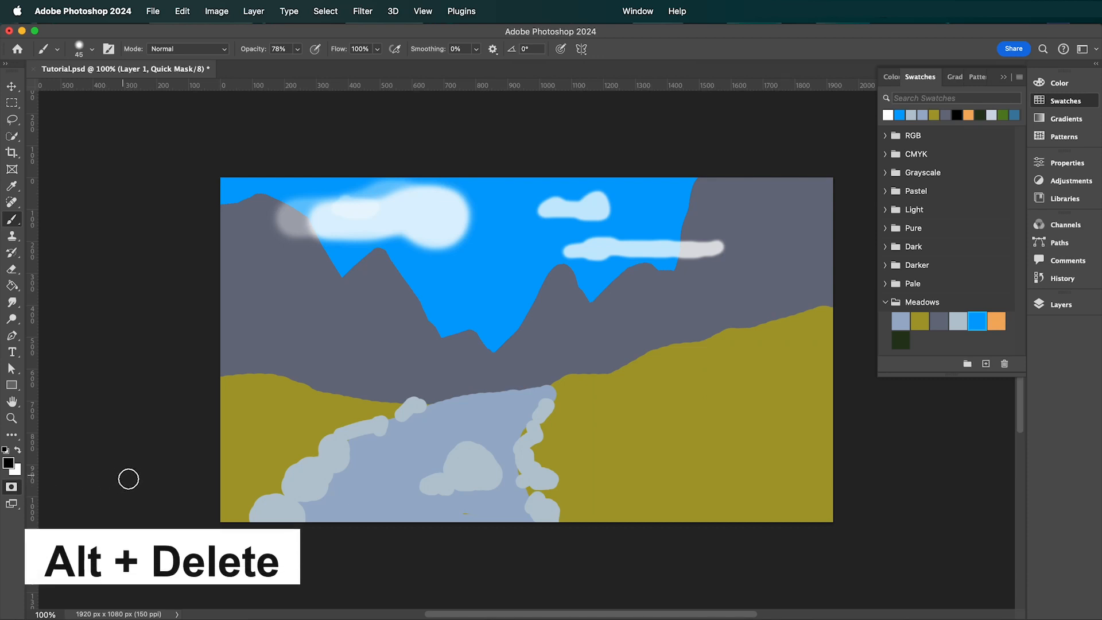
key(Alt+Delete)
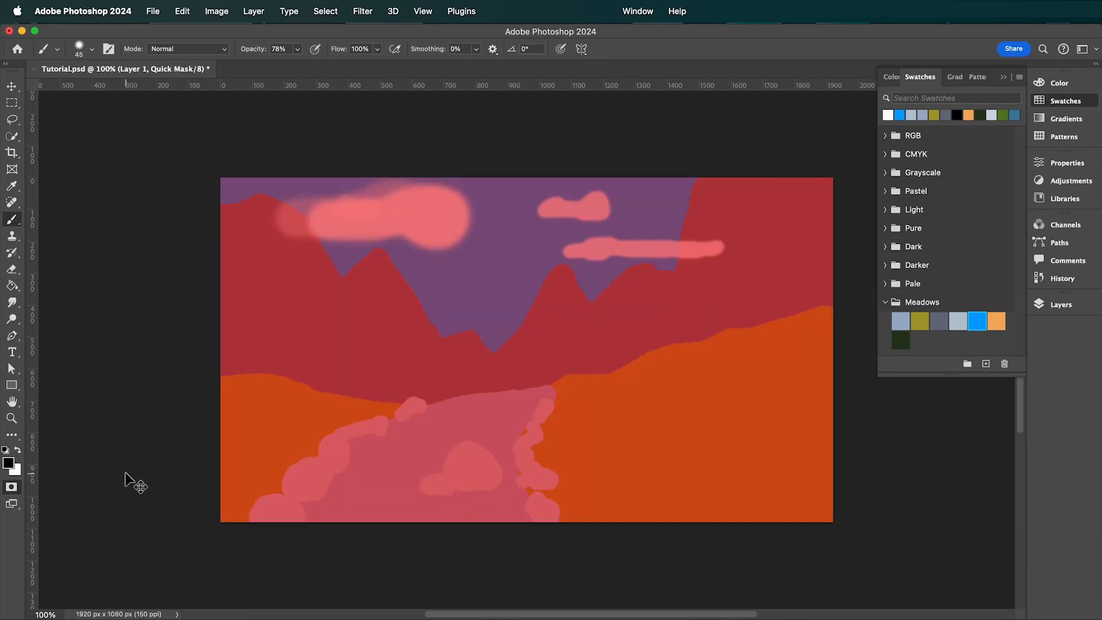
Fade the quick-mask black fill to 40% opacity with Edit > Fade
key(cmd+shift+f)
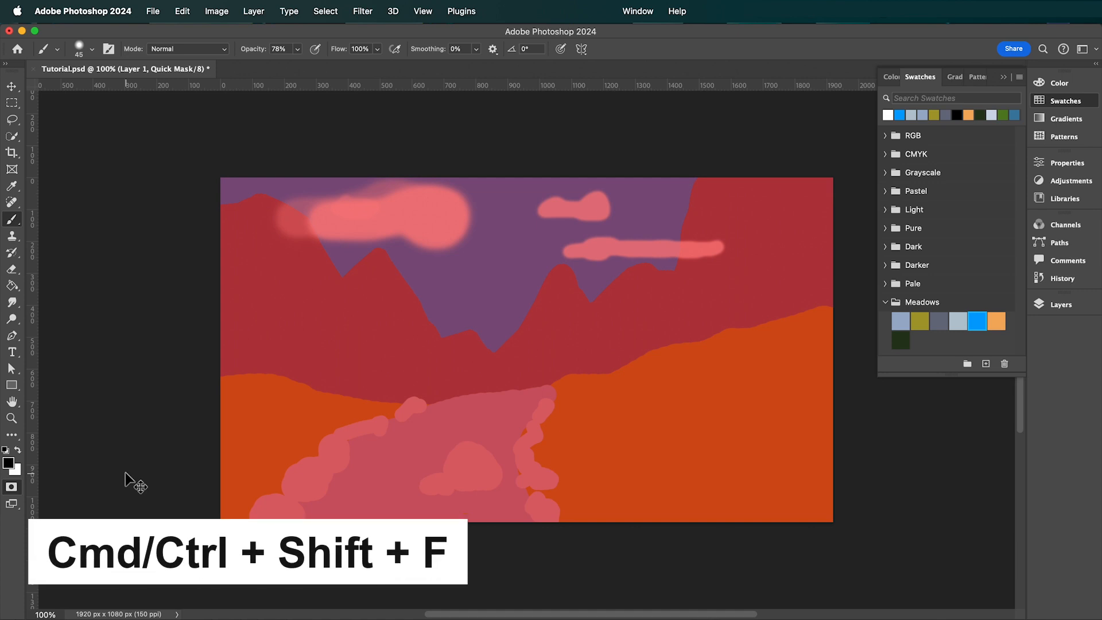
key(cmd+shift+f)
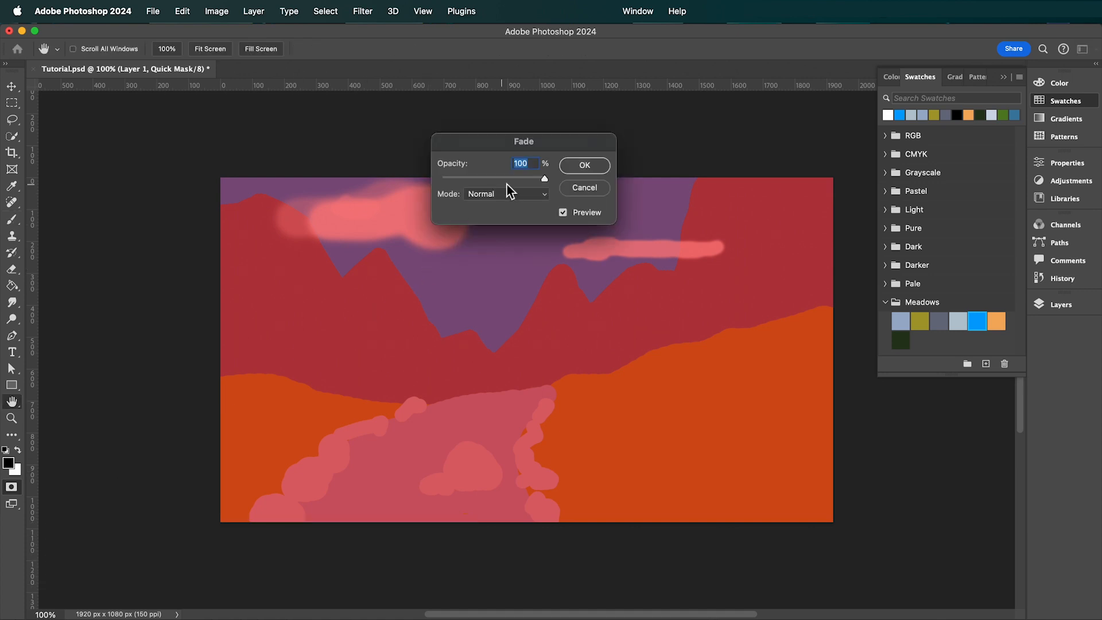
mouse_move(544, 181)
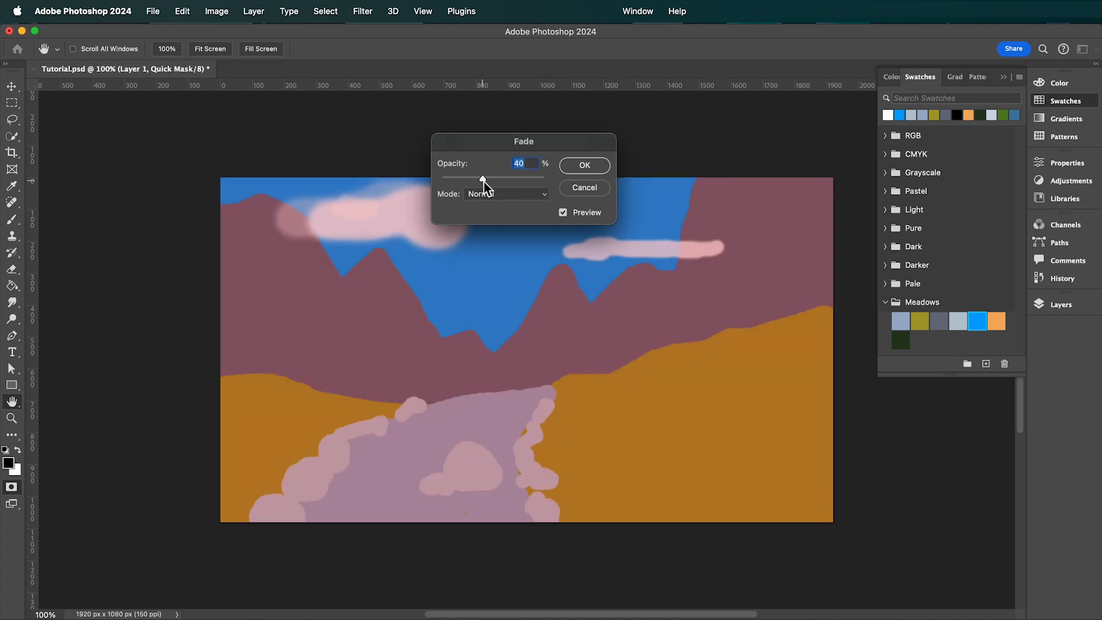
click(585, 165)
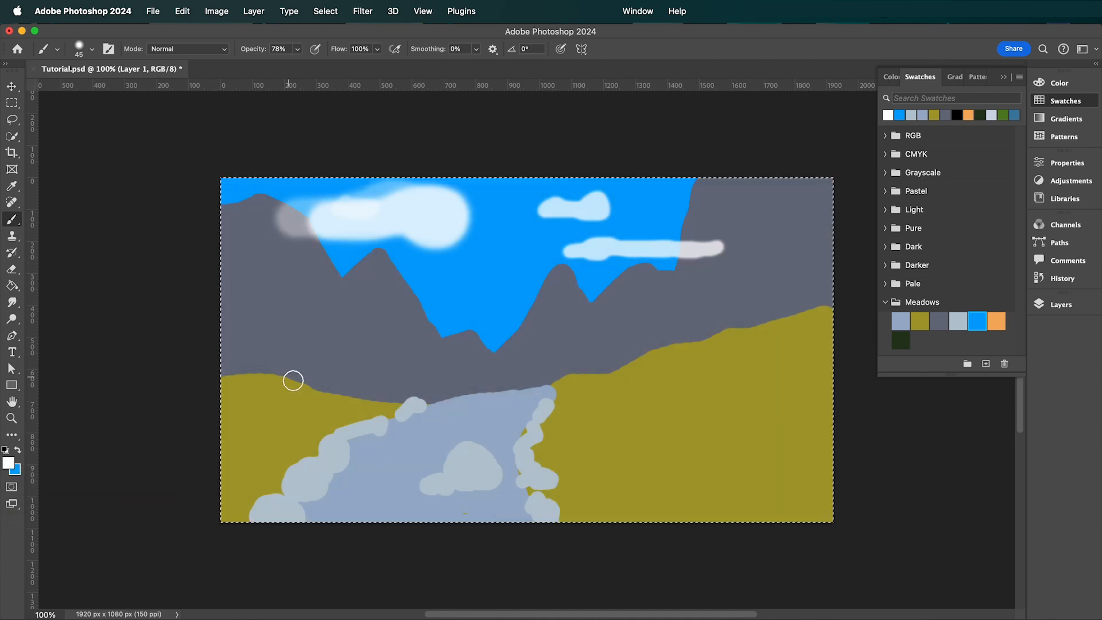
Turn on the Contextual Task Bar from the Window menu
click(638, 10)
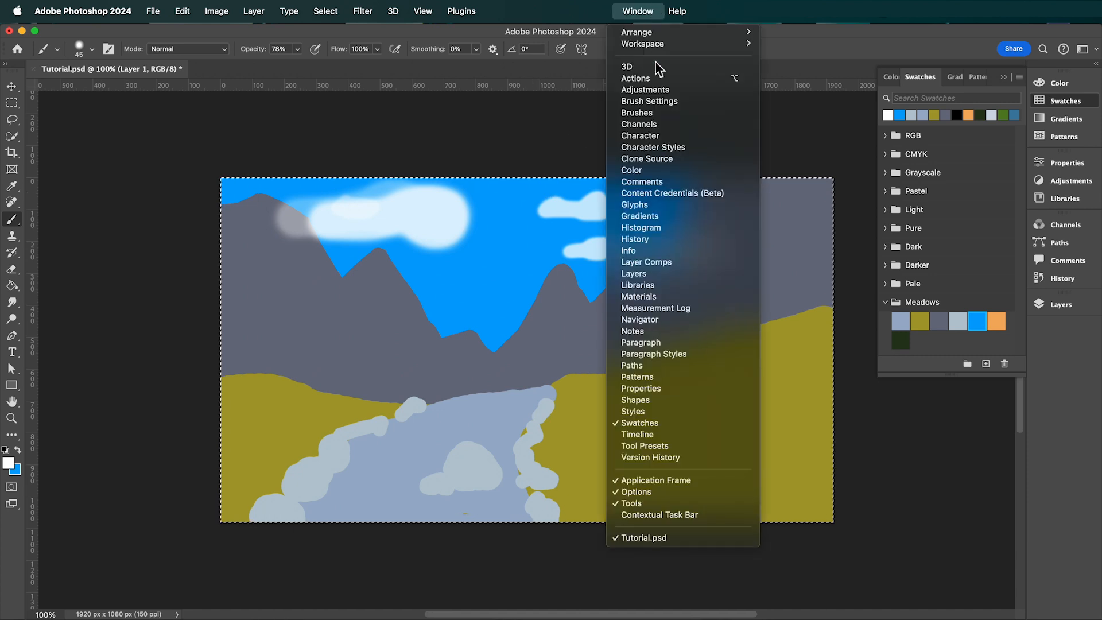
mouse_move(682, 515)
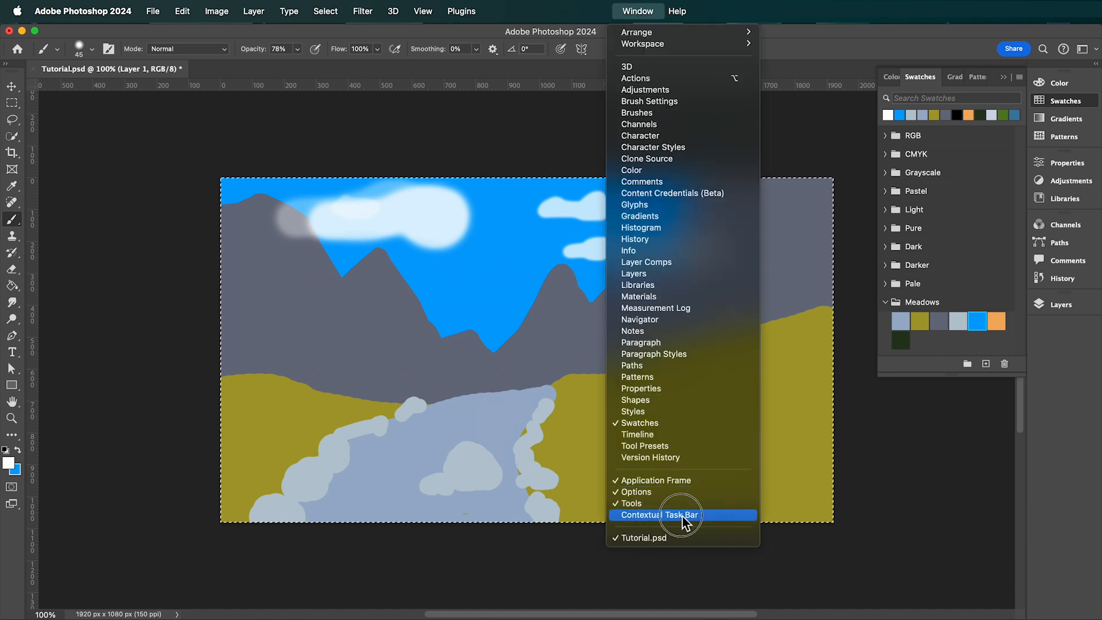
click(660, 515)
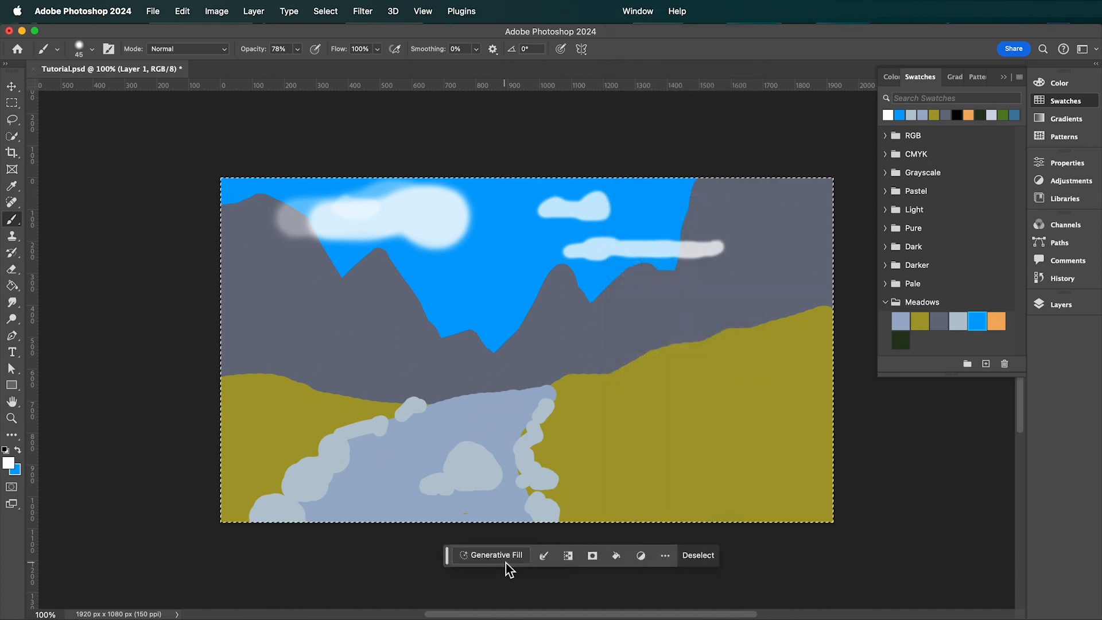
Run Generative Fill with the prompt 'Alpine mountains, blue sky, rocky river and lush green meadow'
click(493, 555)
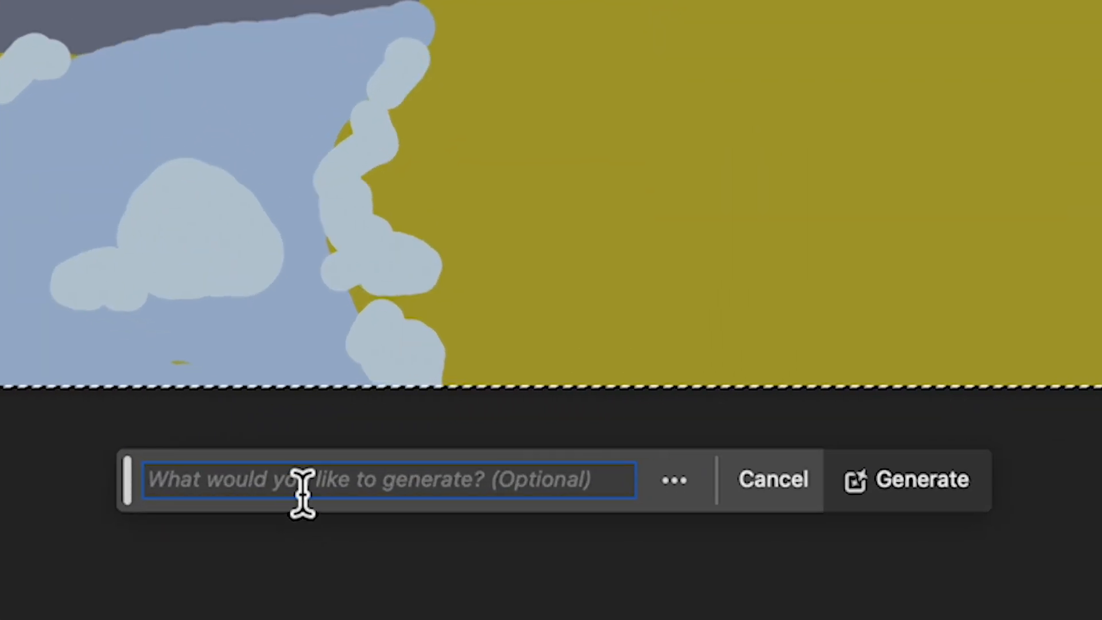
text(Alpine mountai)
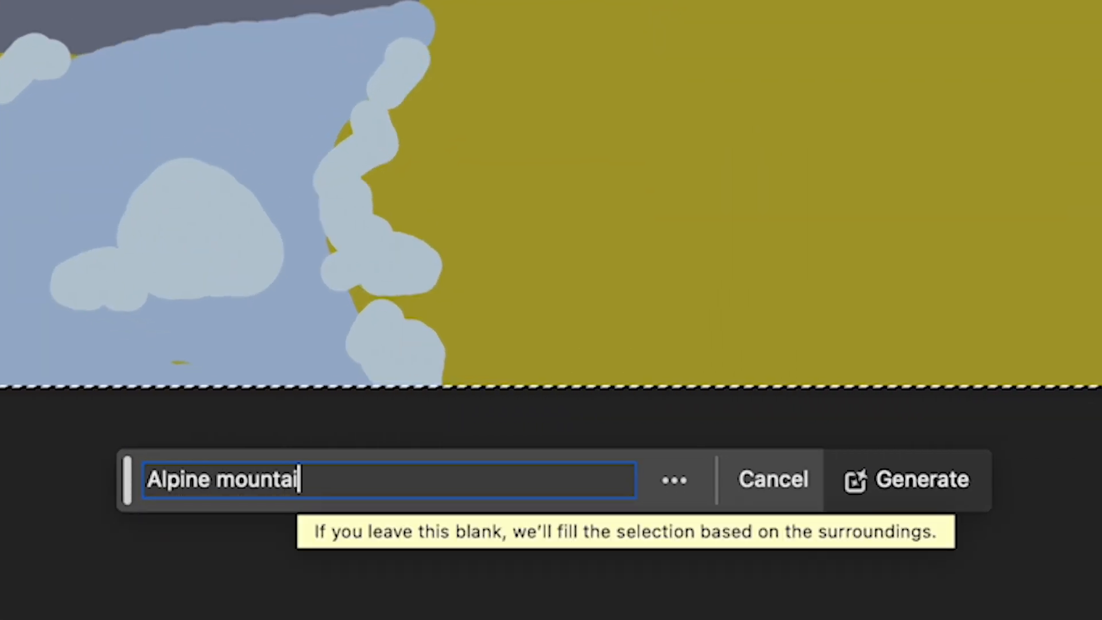
text(ns, blue sky,)
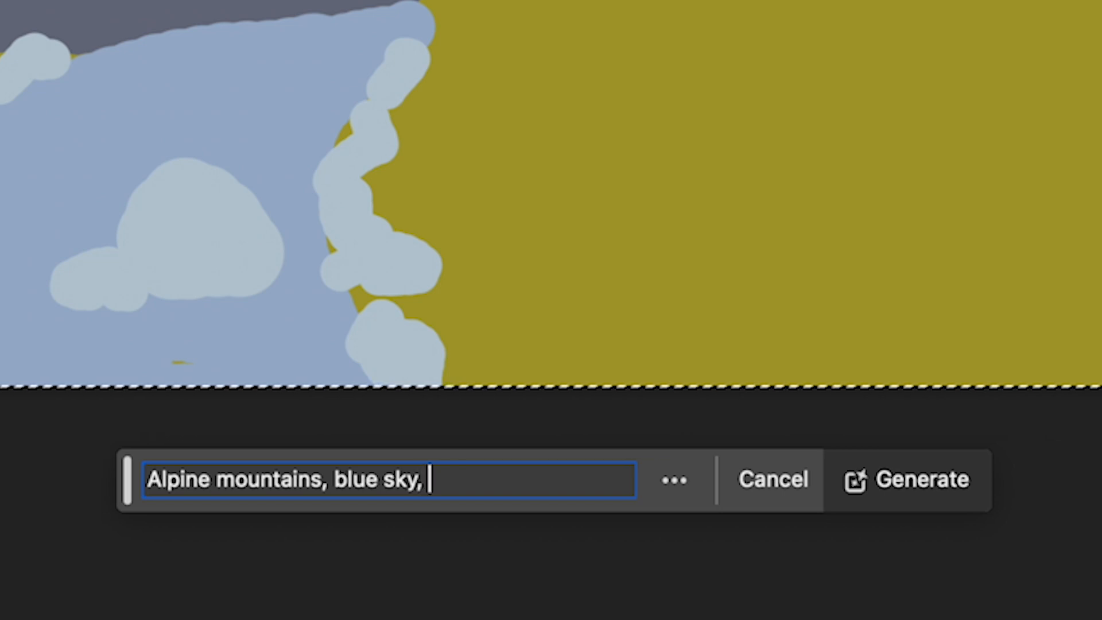
text(rocky river)
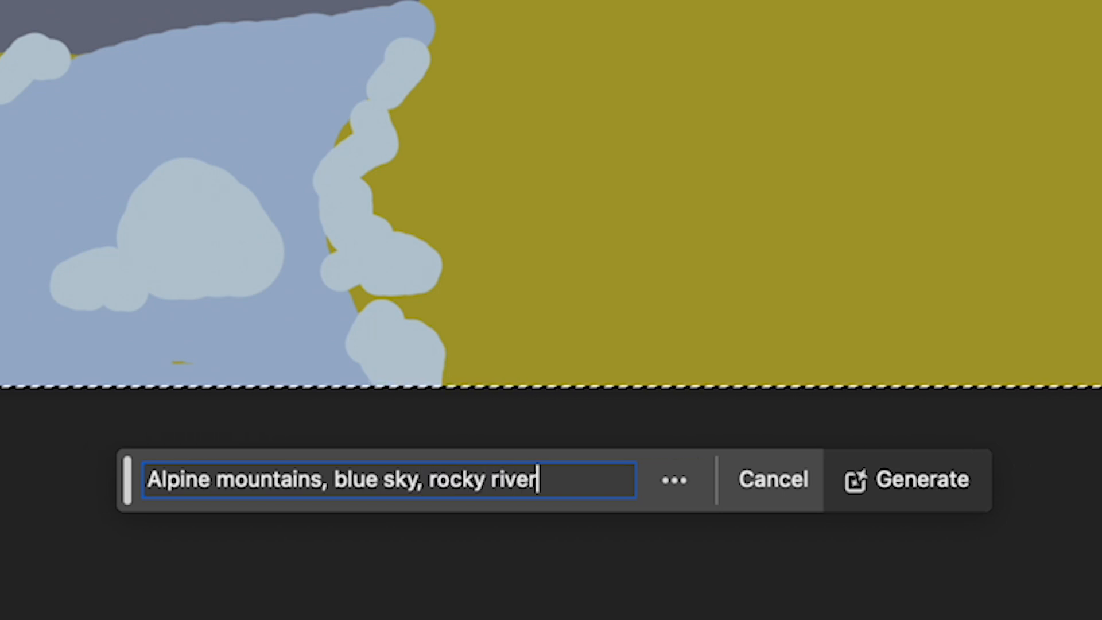
text(and lush green meadow)
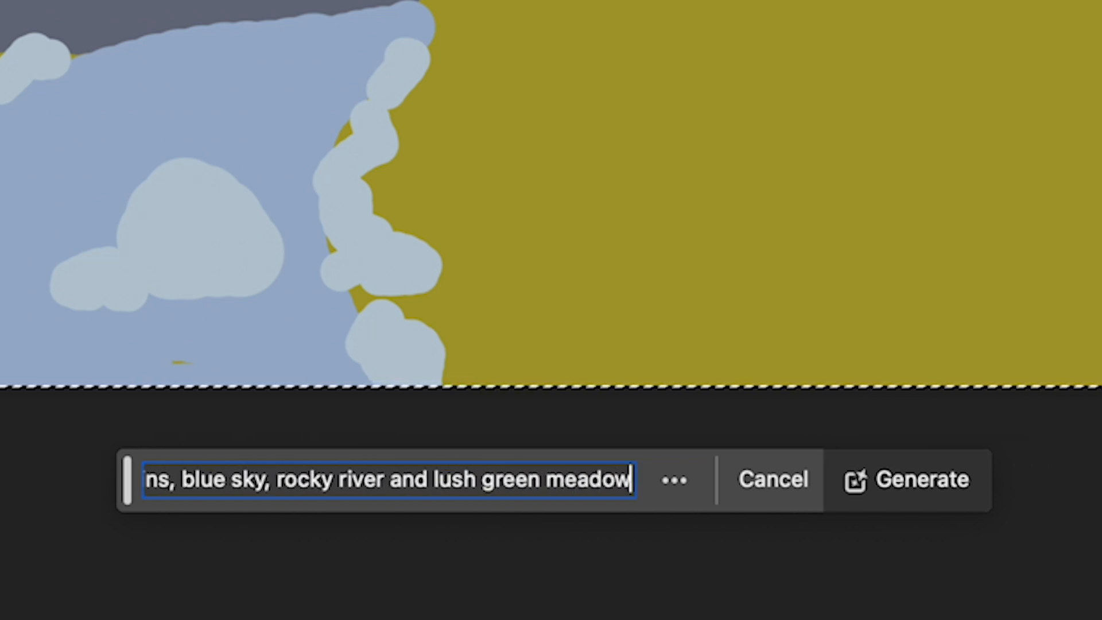
click(908, 480)
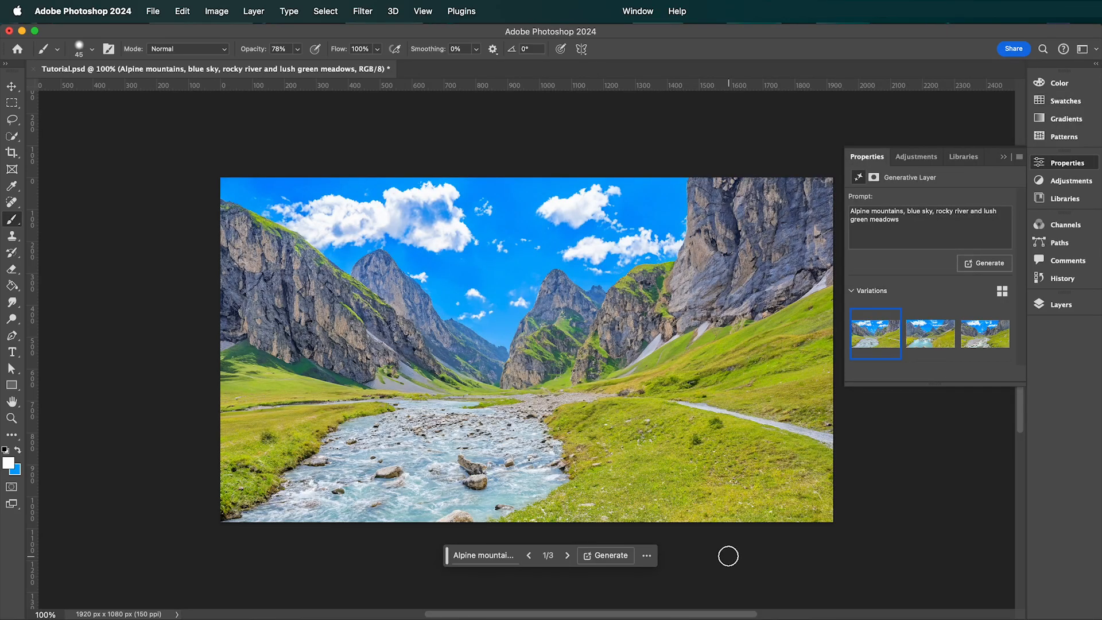
mouse_move(881, 386)
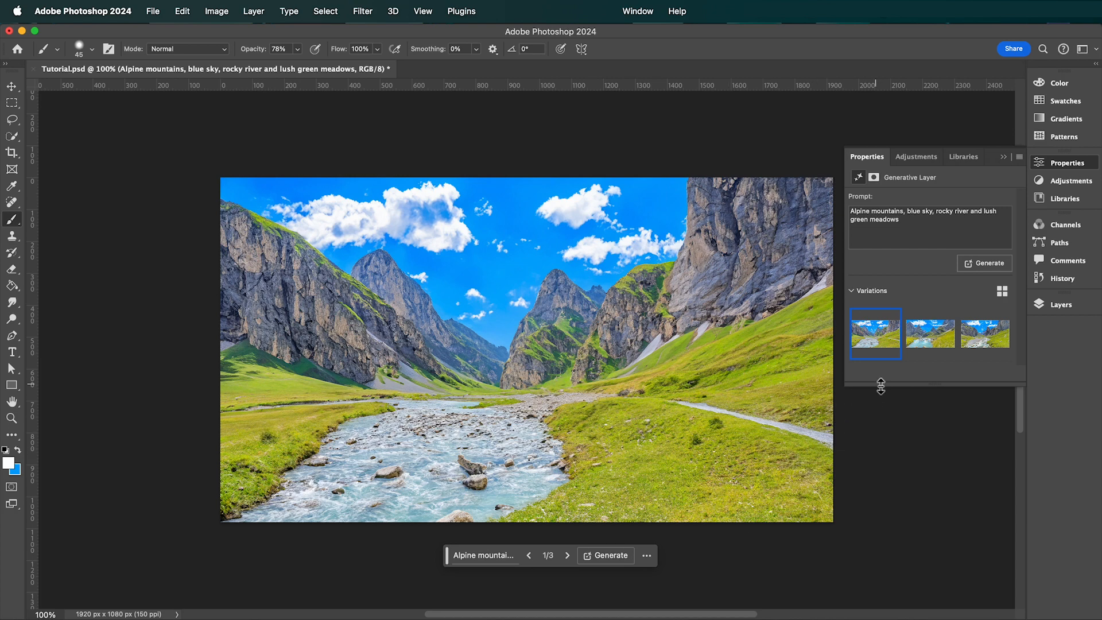
Review the generated alpine valley and its variations in the Properties panel
click(930, 334)
text(small)
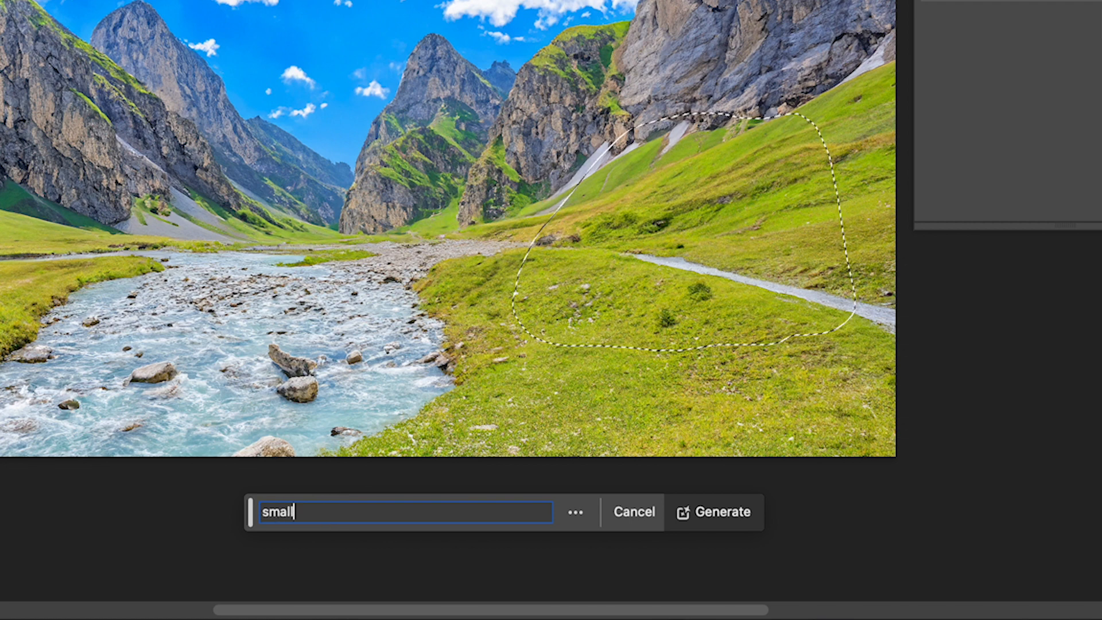
Generate a 'small hut' on the selected meadow area right of the river
click(715, 512)
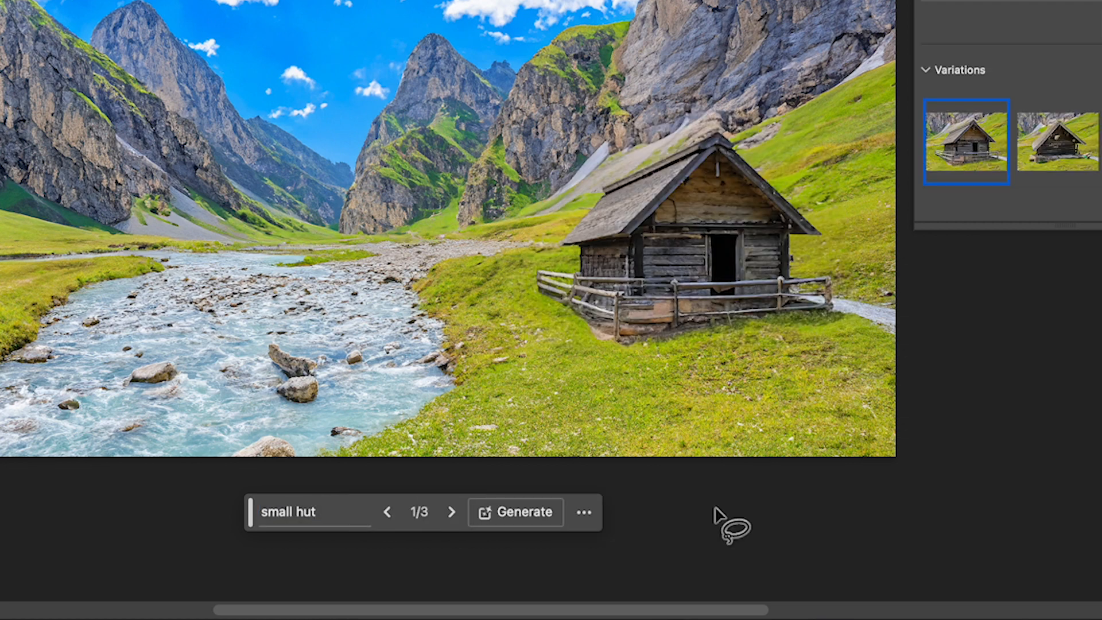